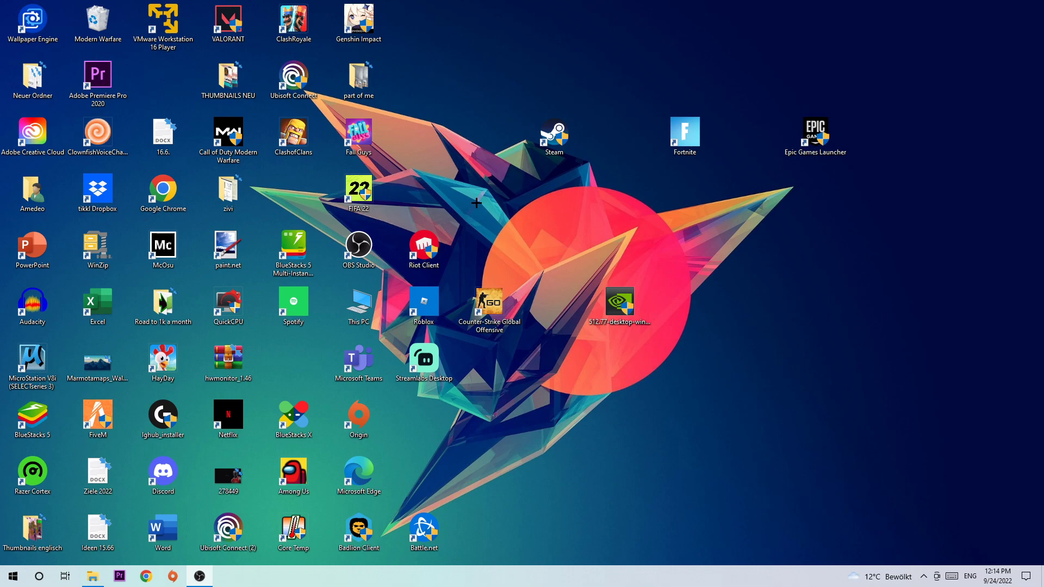
pyautogui.moveTo(480, 193)
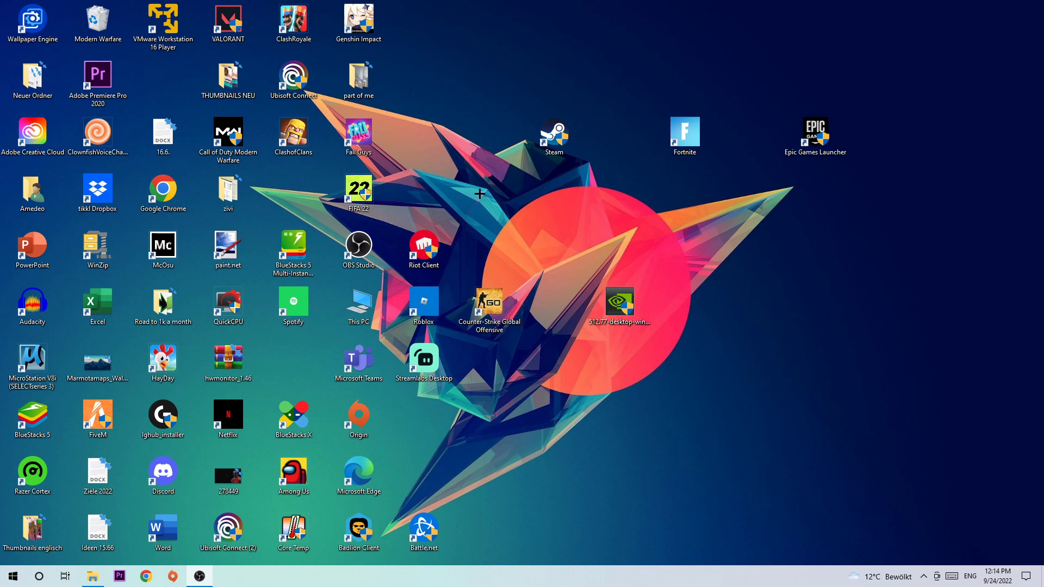
pyautogui.moveTo(501, 197)
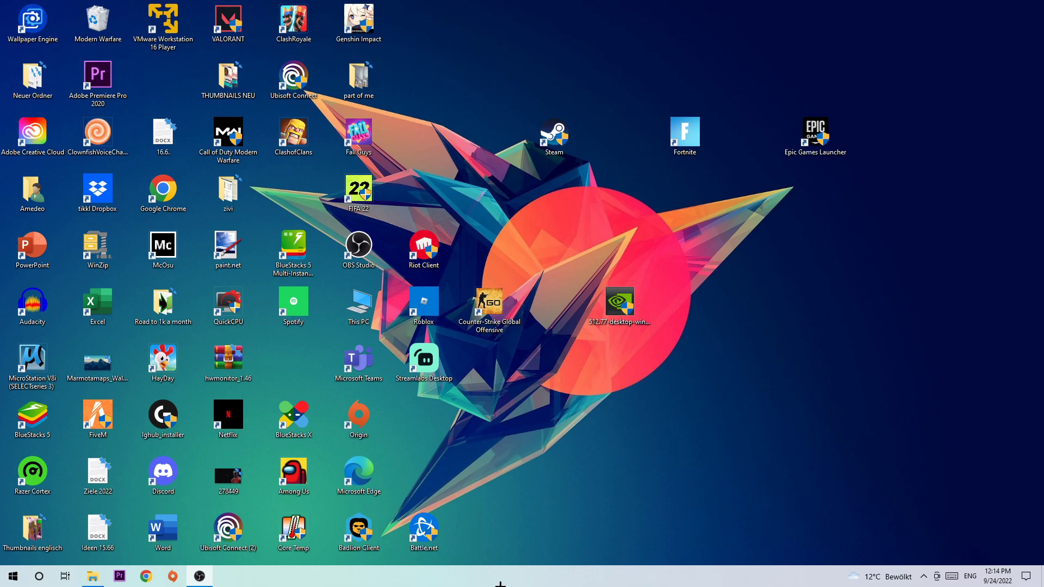
pyautogui.moveTo(12, 577)
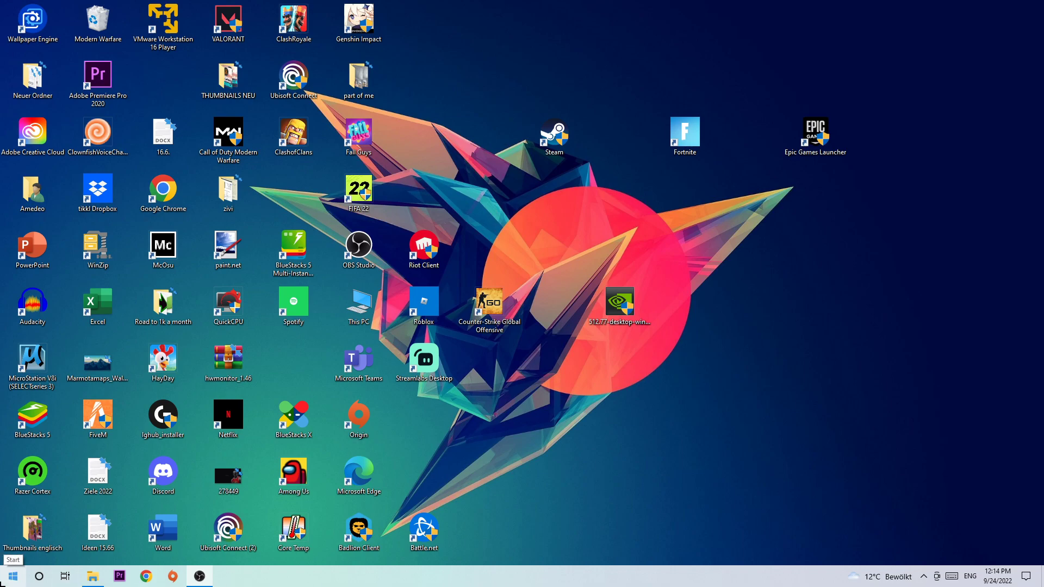
# Search the Start menu for 'wind' to surface Windows Defender Firewall as best match
pyautogui.click(11, 576)
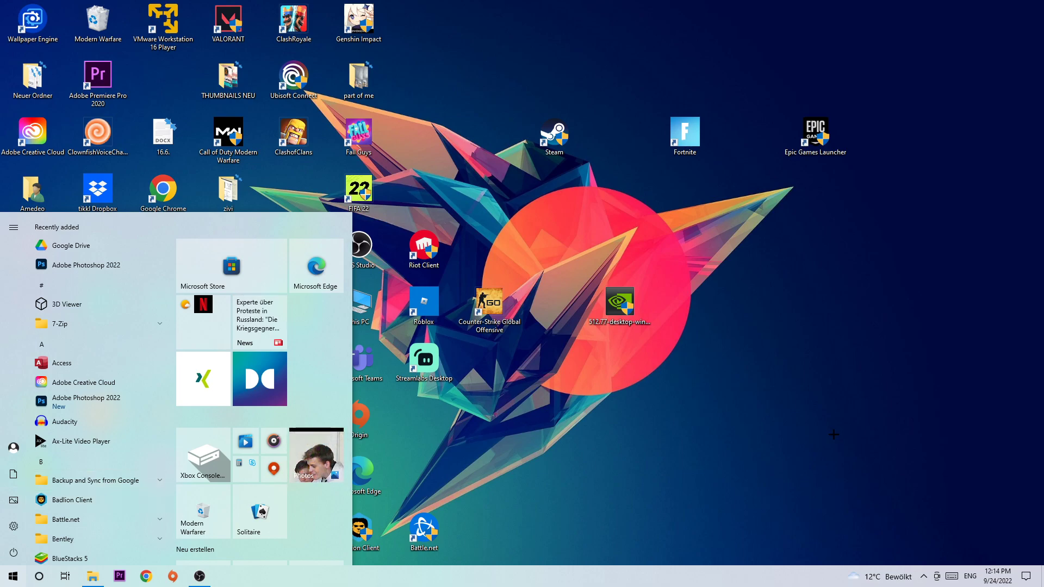
pyautogui.write('wind')
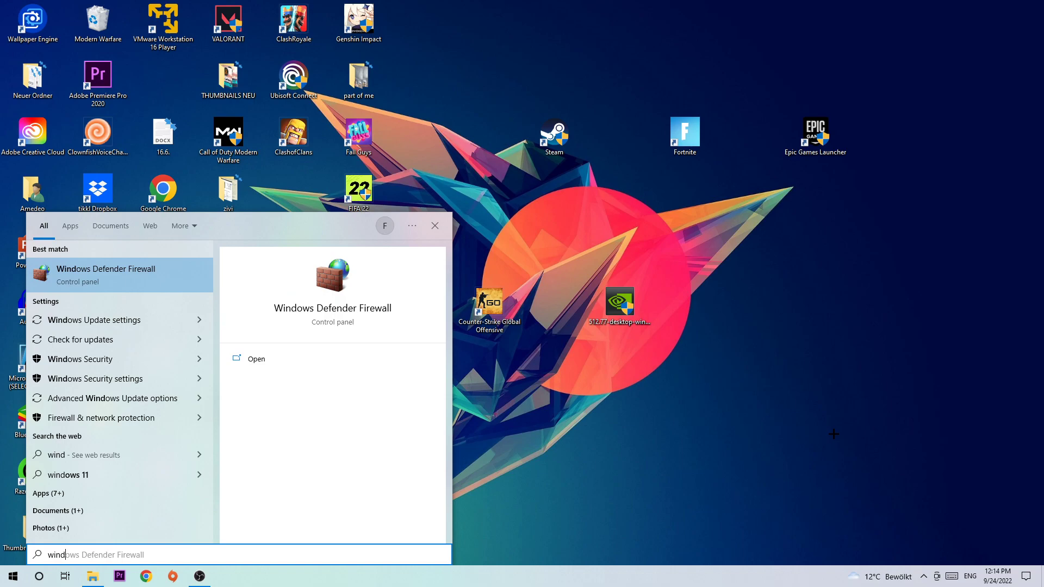
pyautogui.moveTo(91, 275)
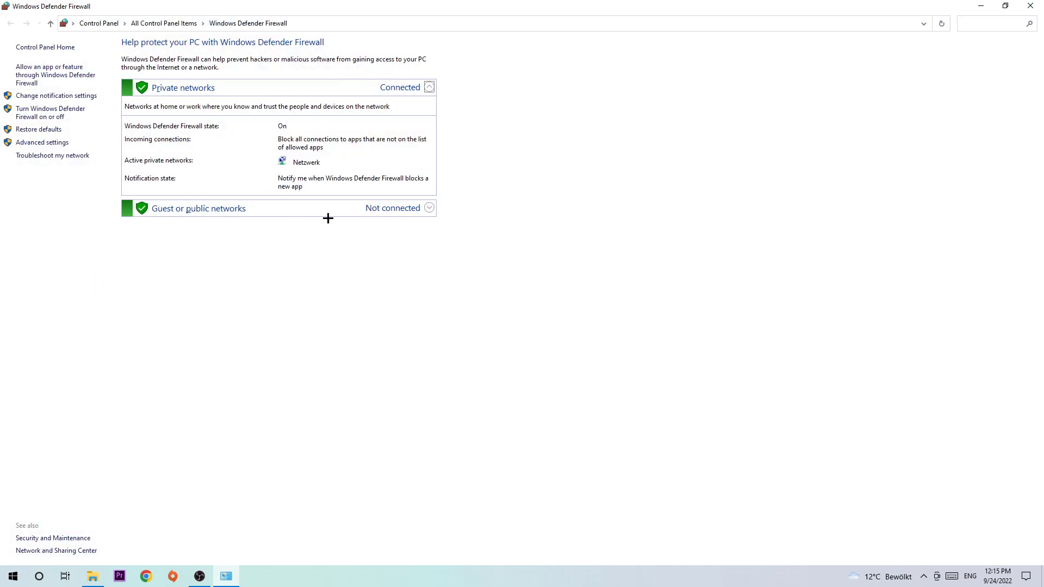
pyautogui.moveTo(6, 18)
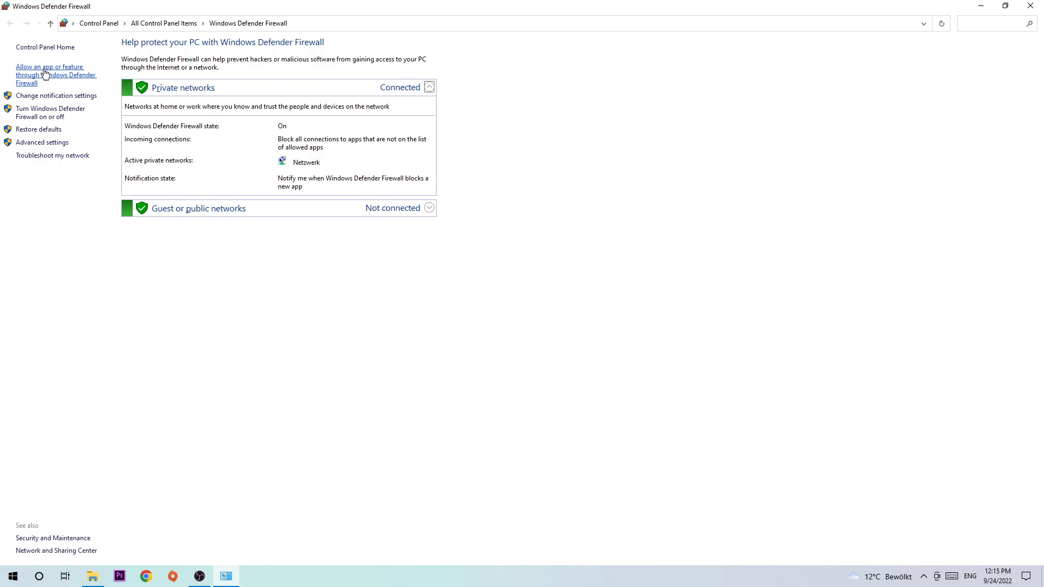
# Unlock the Allowed apps list for editing and begin adding another app
pyautogui.click(50, 71)
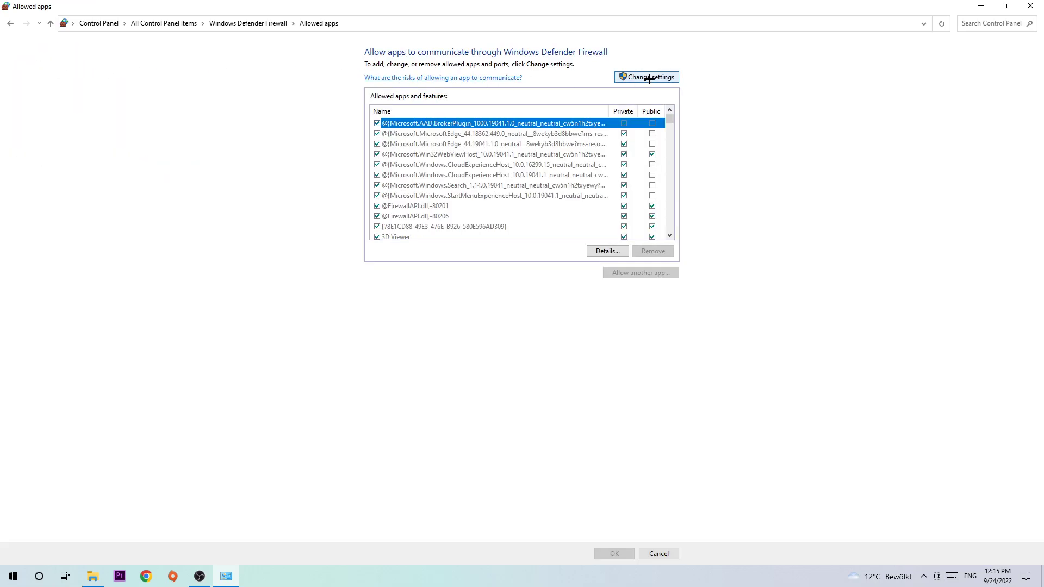
pyautogui.click(646, 76)
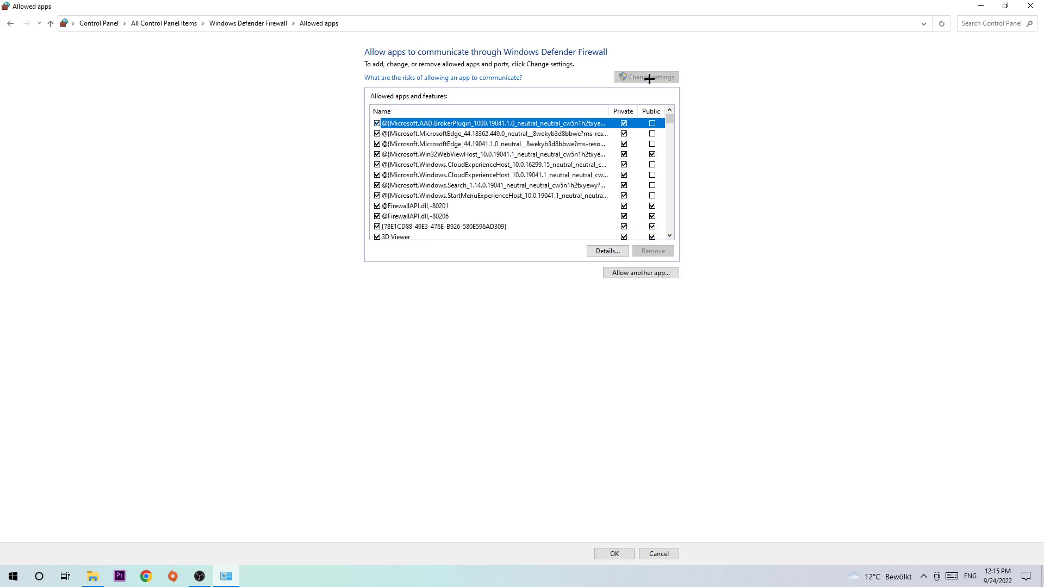
pyautogui.moveTo(643, 177)
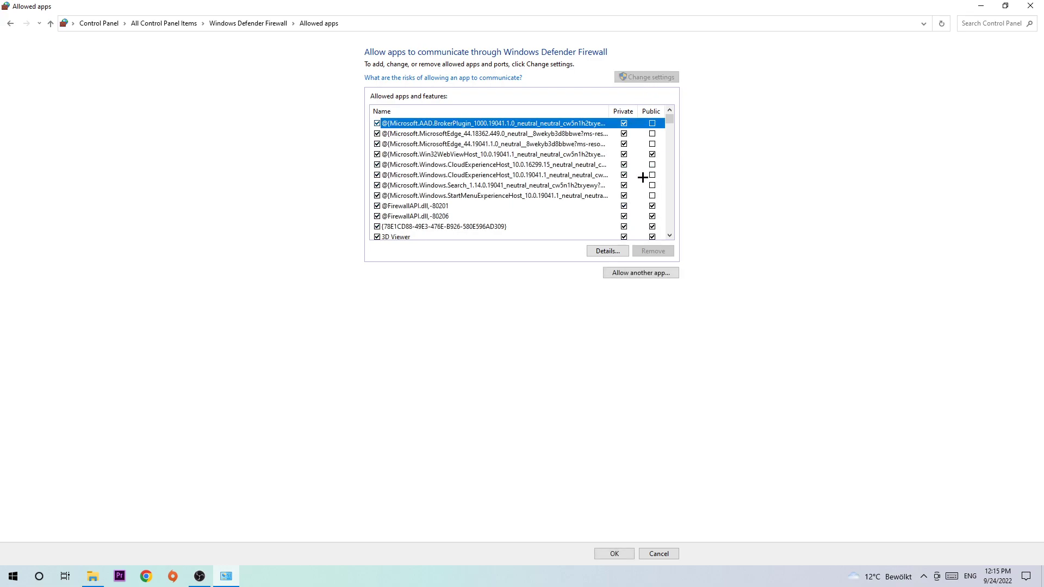
pyautogui.click(640, 272)
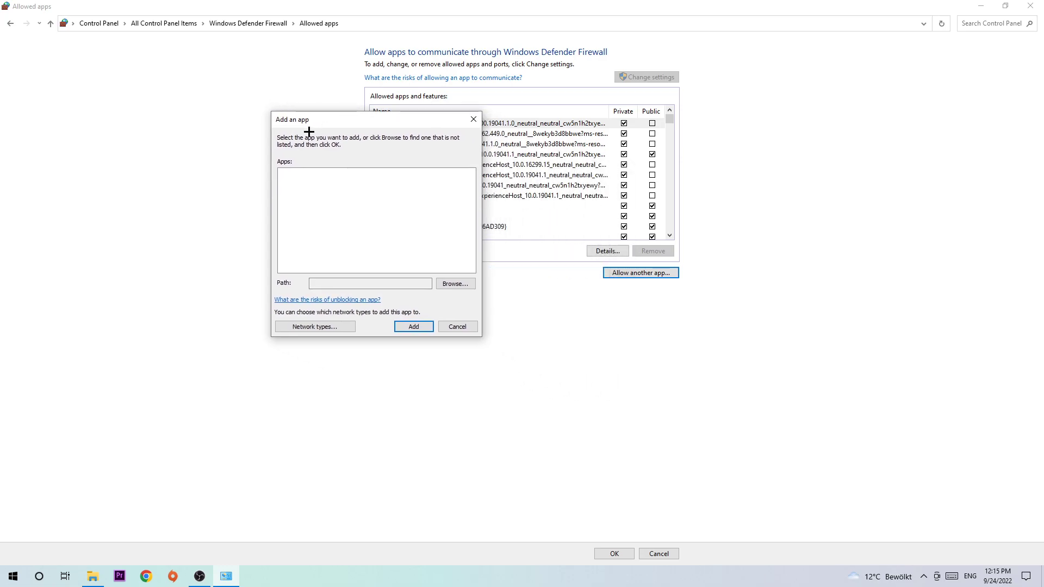
pyautogui.click(456, 284)
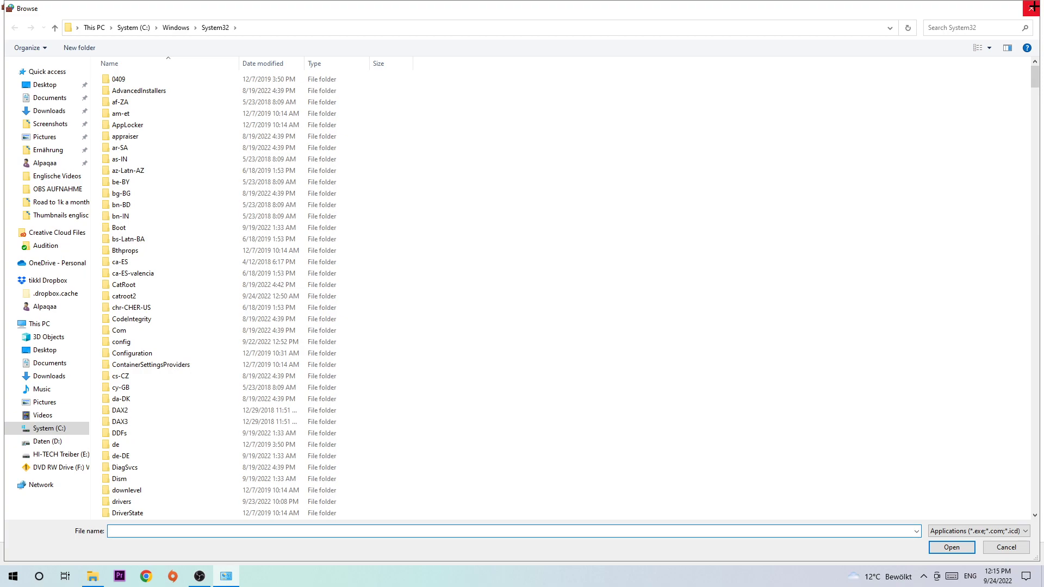
pyautogui.click(1004, 547)
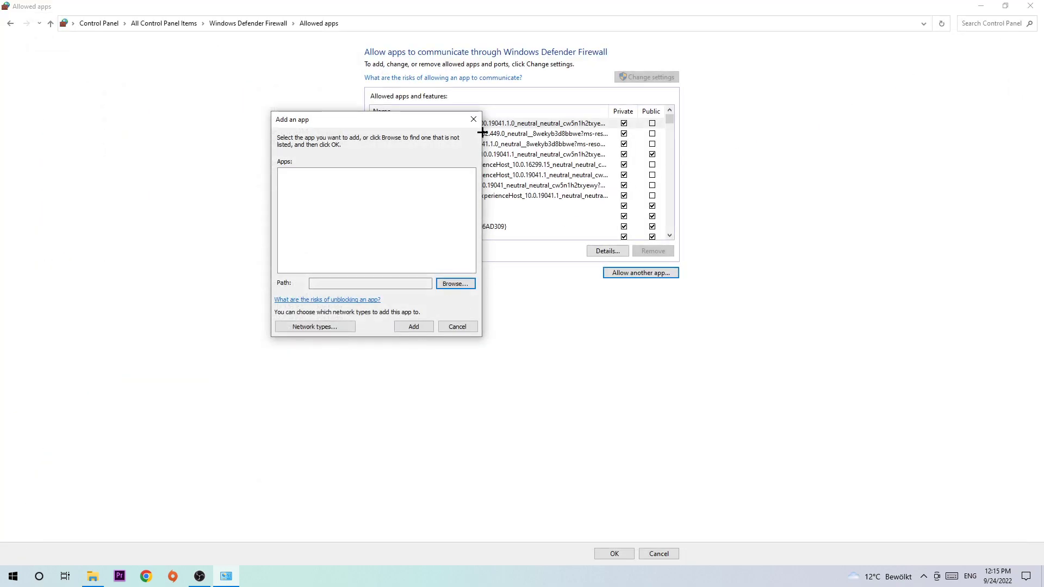